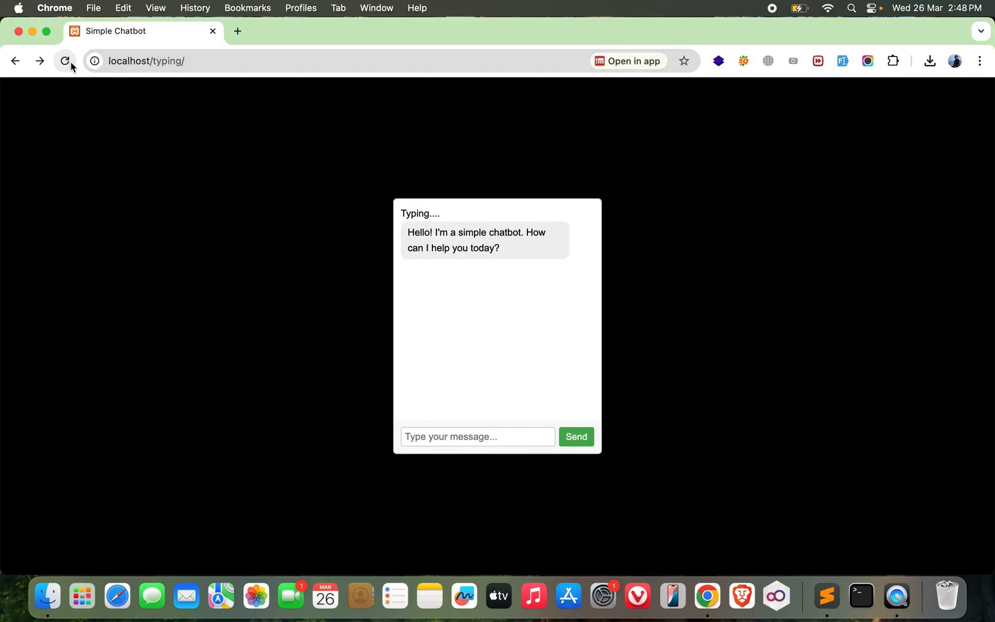
Reload the chatbot page in Chrome to check the current result.
left_click(65, 61)
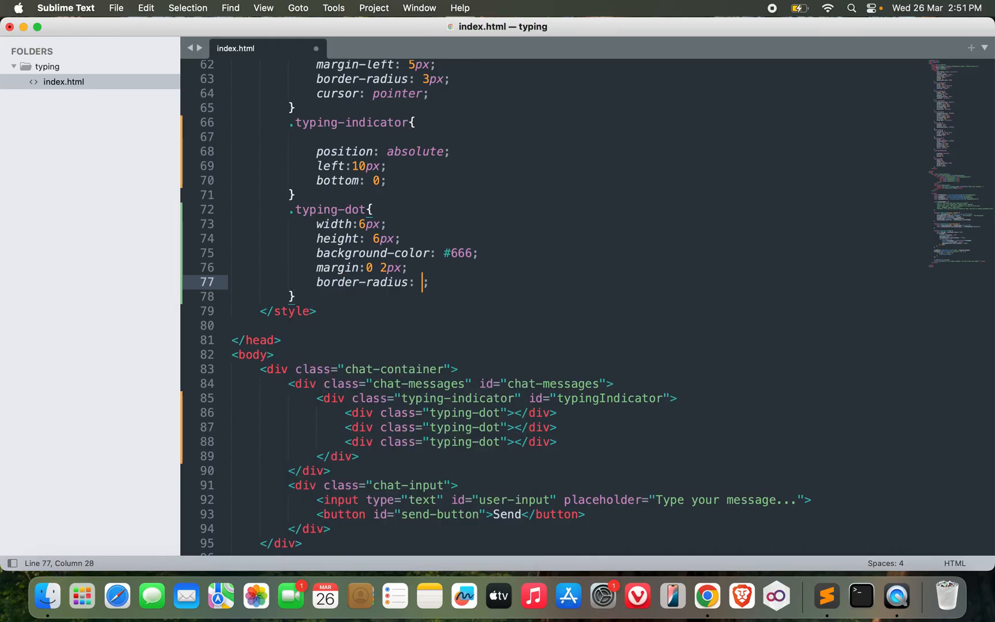
Set the typing dots' border-radius to 50%.
type("50%")
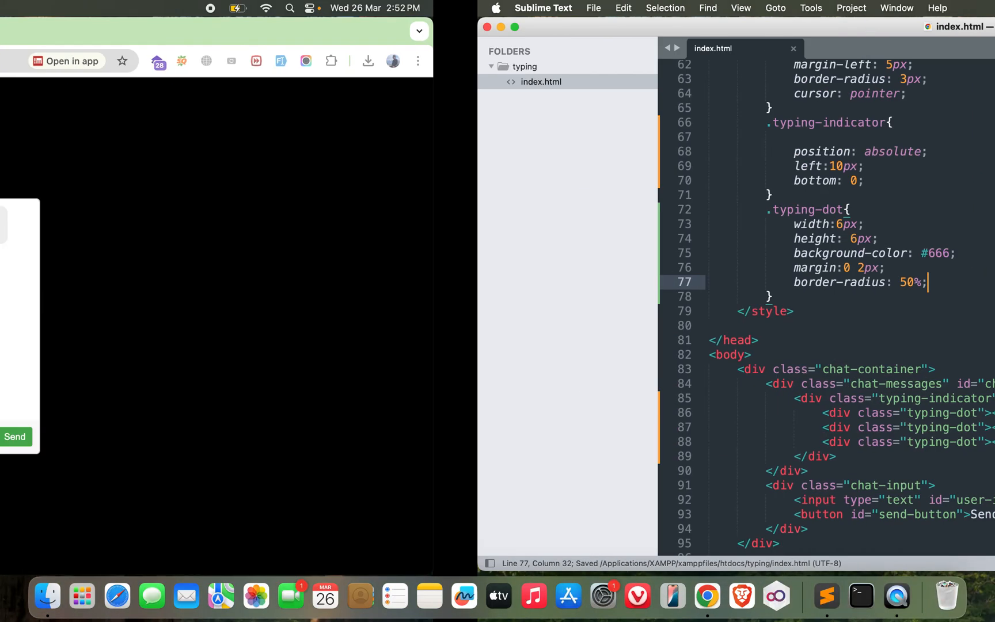
Add display: flex; to the .typing-dot rule.
type("display: flex;")
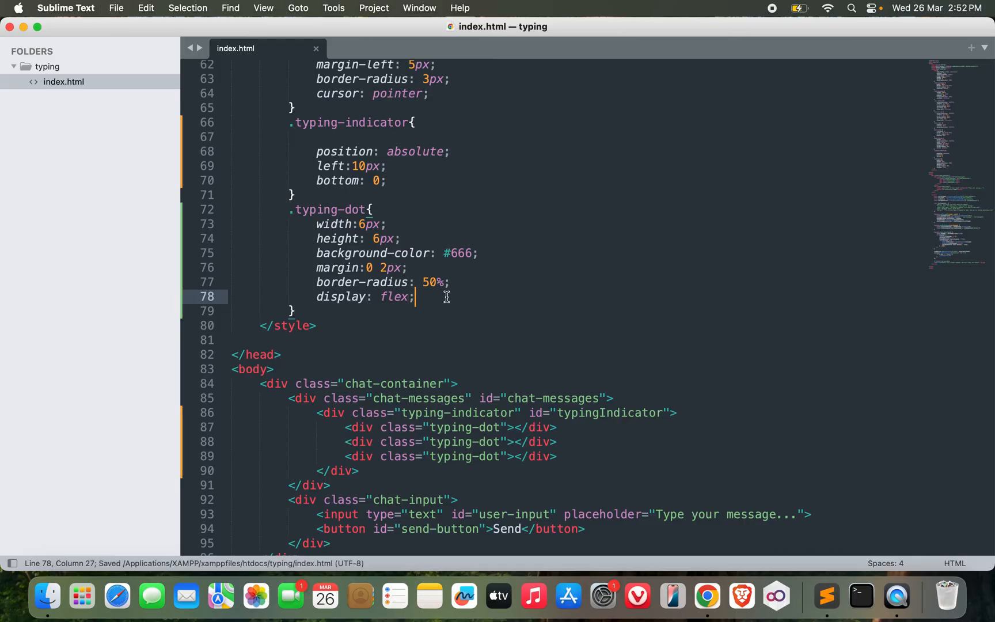